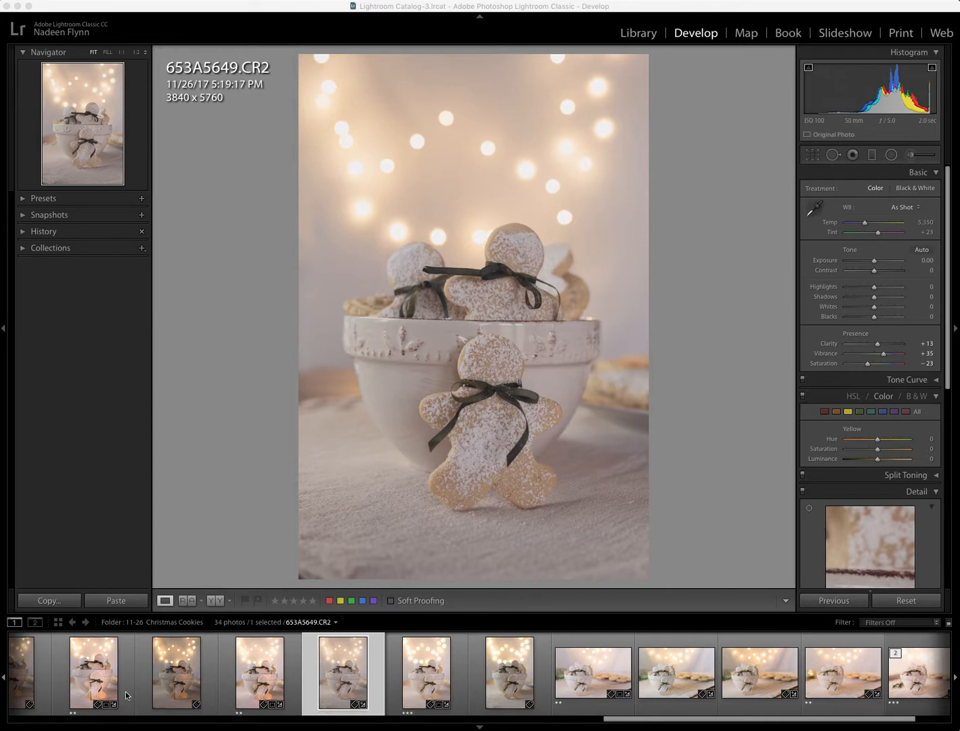
pyautogui.moveTo(259, 225)
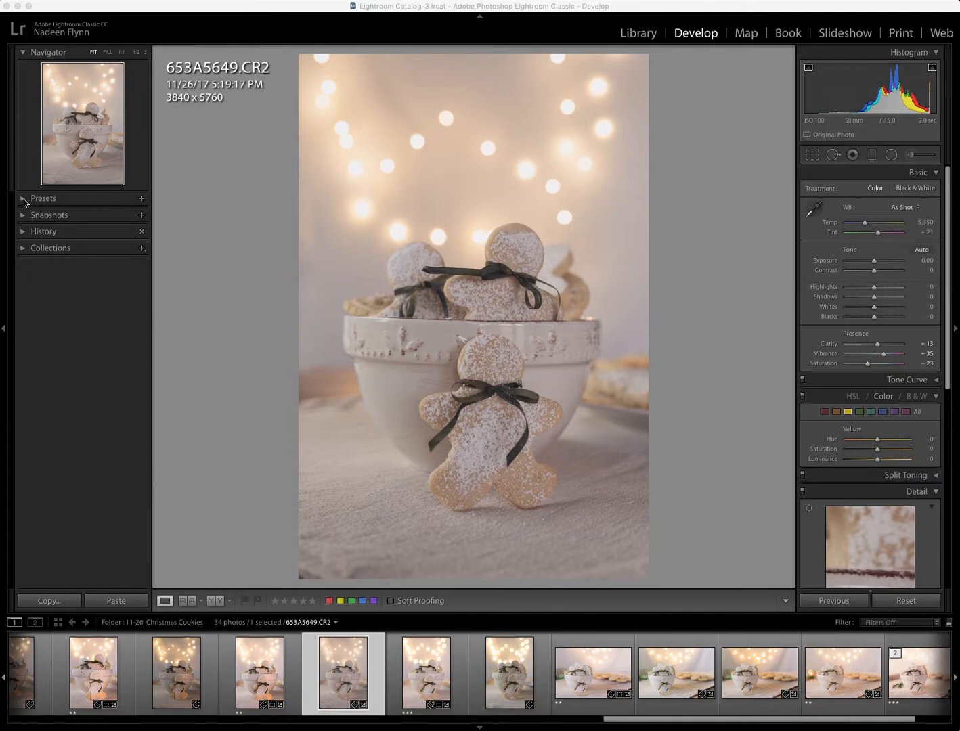
# Expand the Develop Presets panel to reveal User Presets and the kk presets
pyautogui.click(22, 198)
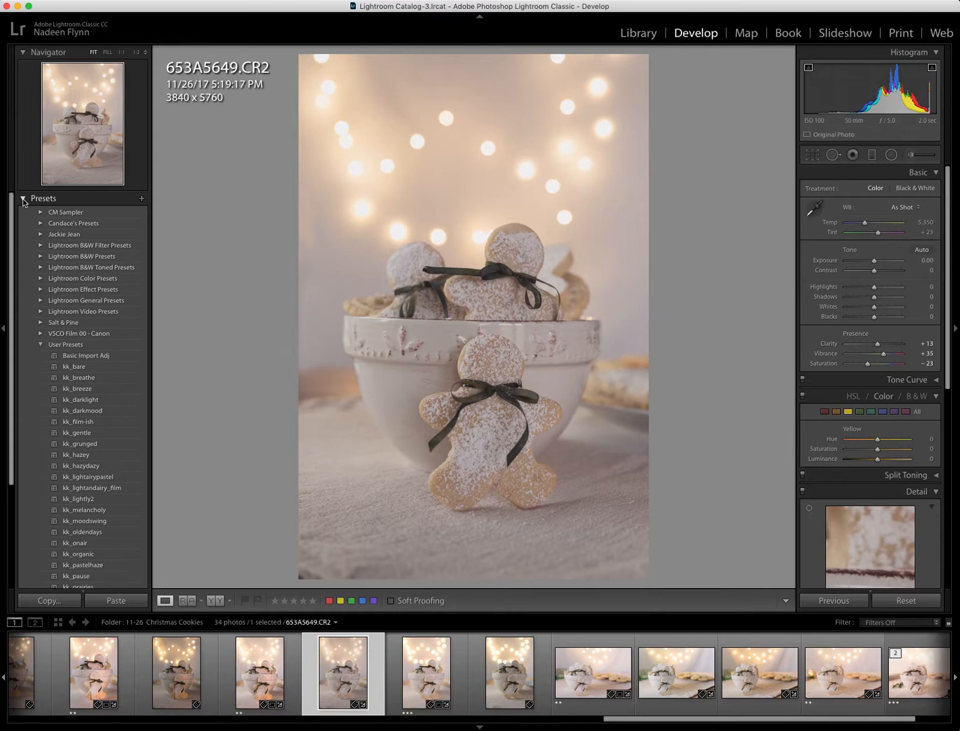
pyautogui.moveTo(79, 209)
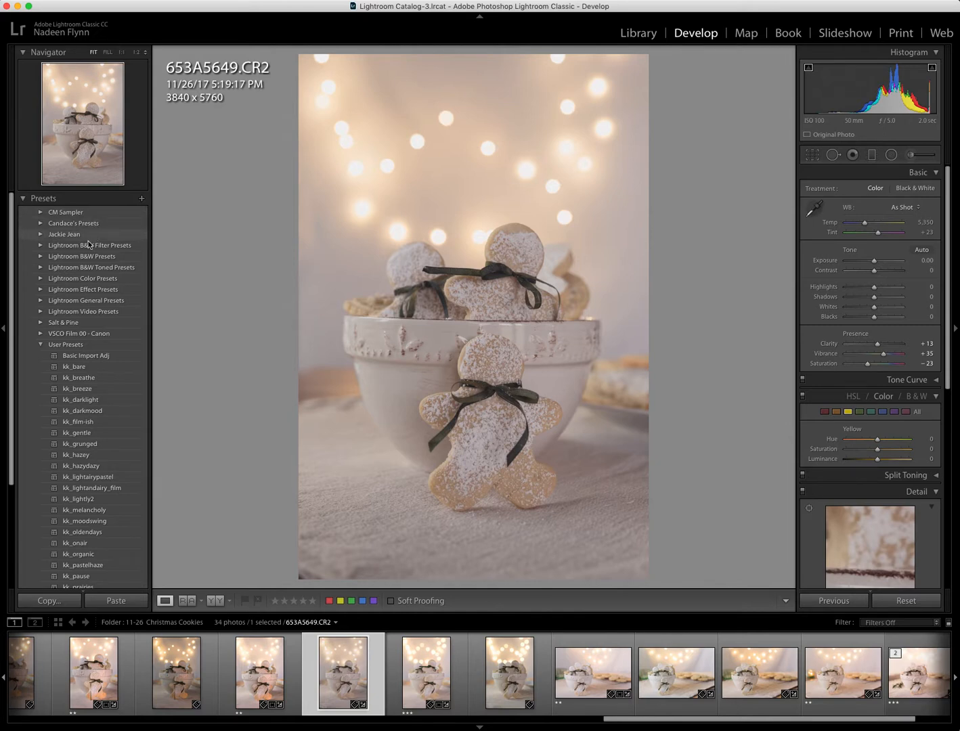
pyautogui.moveTo(81, 329)
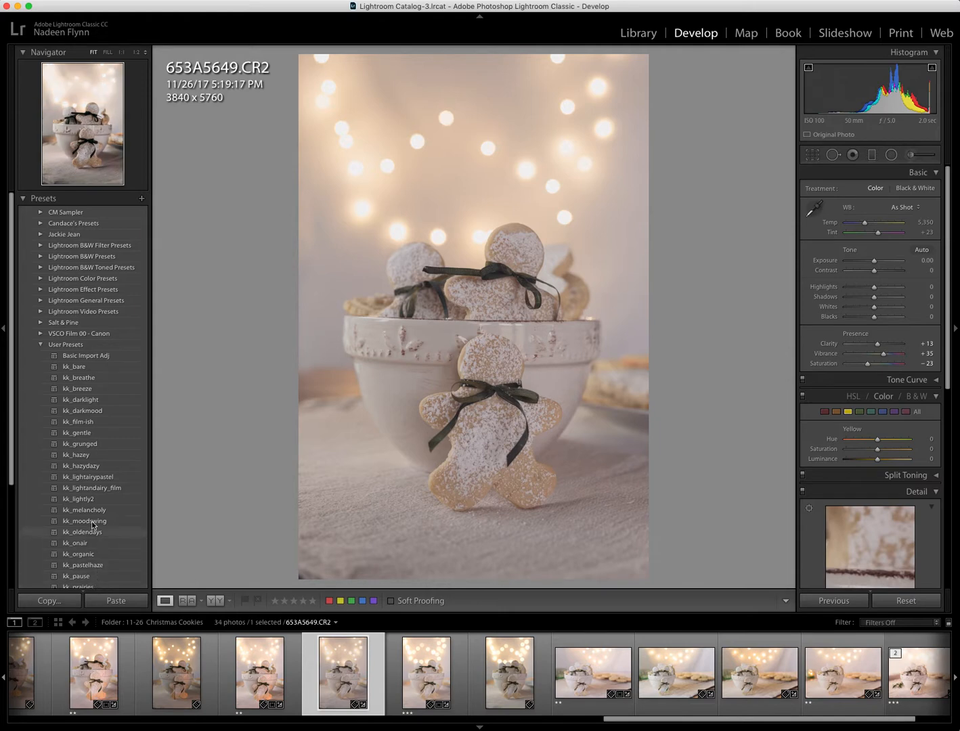
pyautogui.moveTo(81, 387)
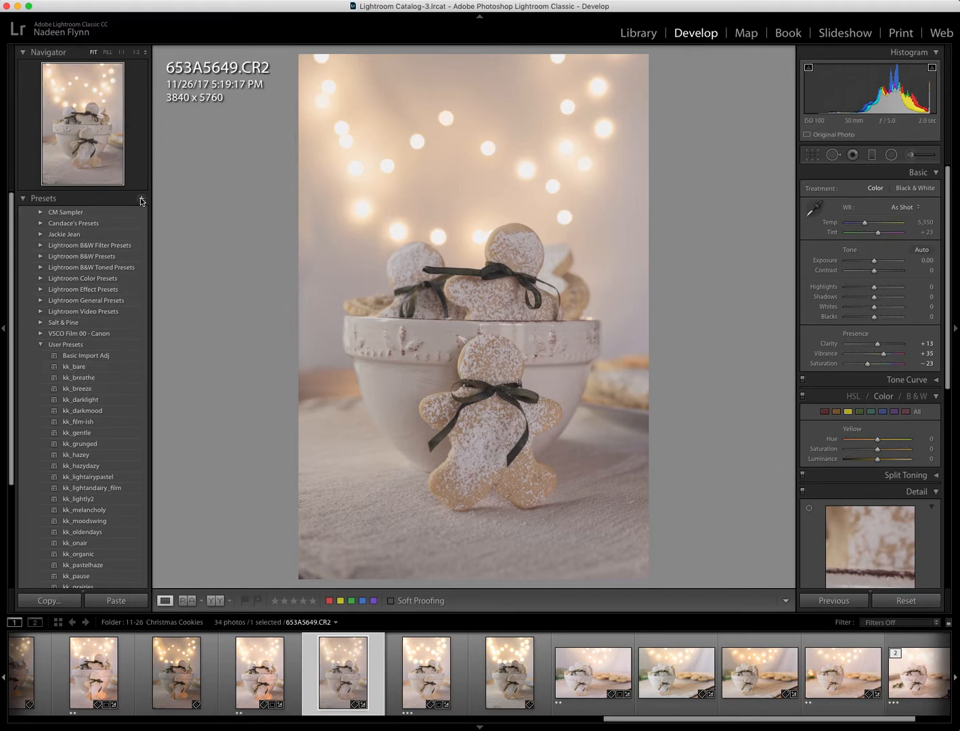
pyautogui.moveTo(110, 200)
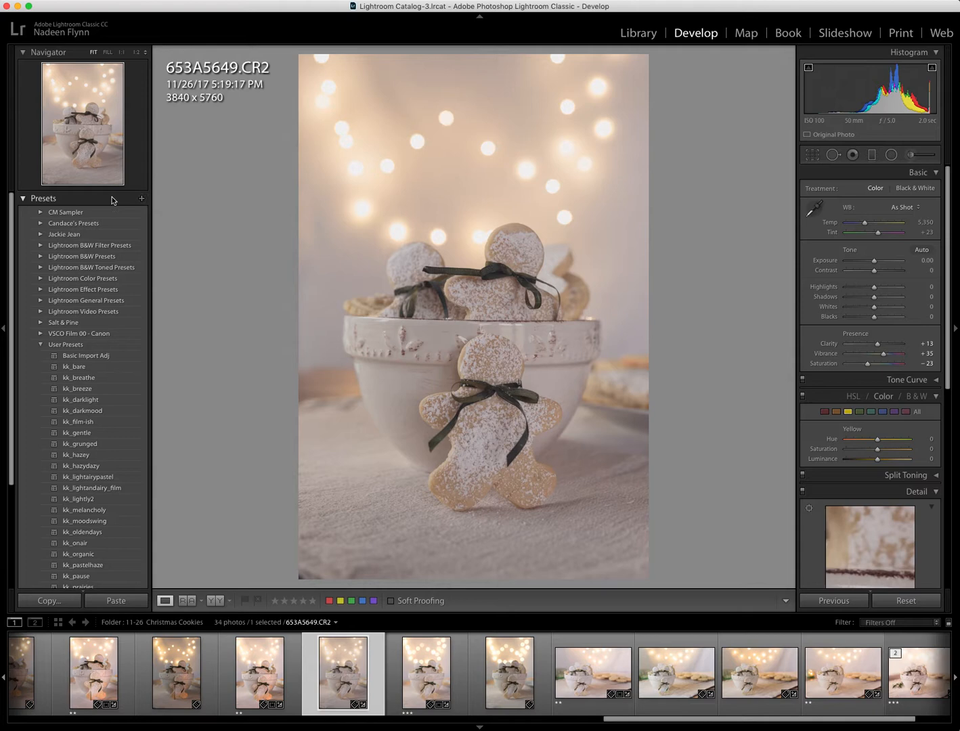
# Start a new develop preset and choose New Folder from its Folder dropdown
pyautogui.click(142, 199)
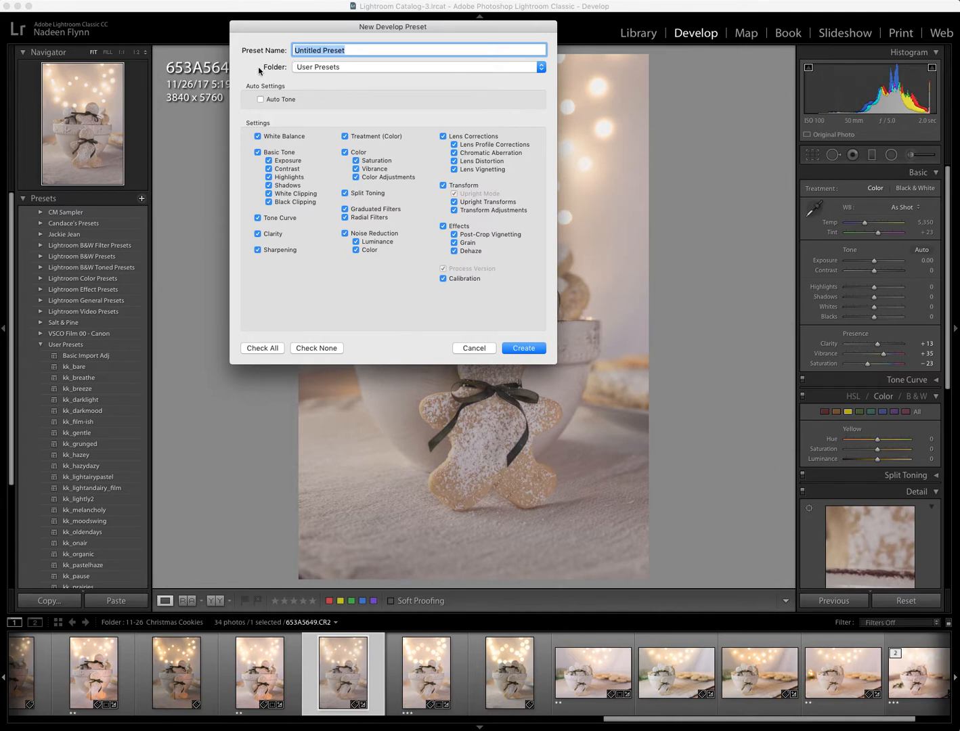
pyautogui.moveTo(334, 72)
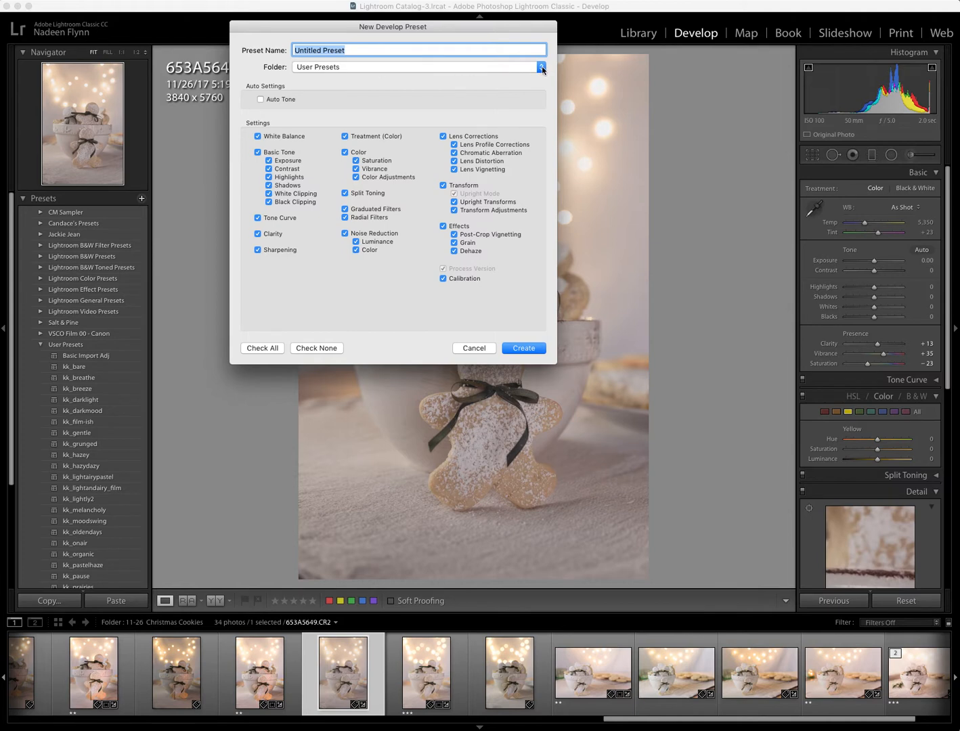
pyautogui.click(540, 67)
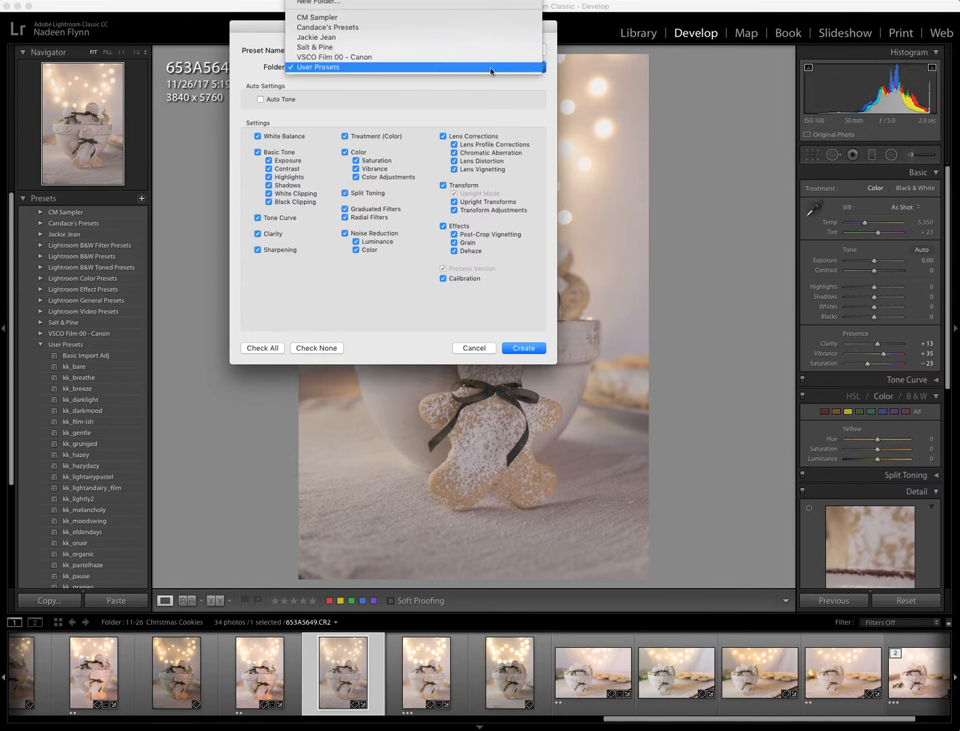
pyautogui.moveTo(348, 70)
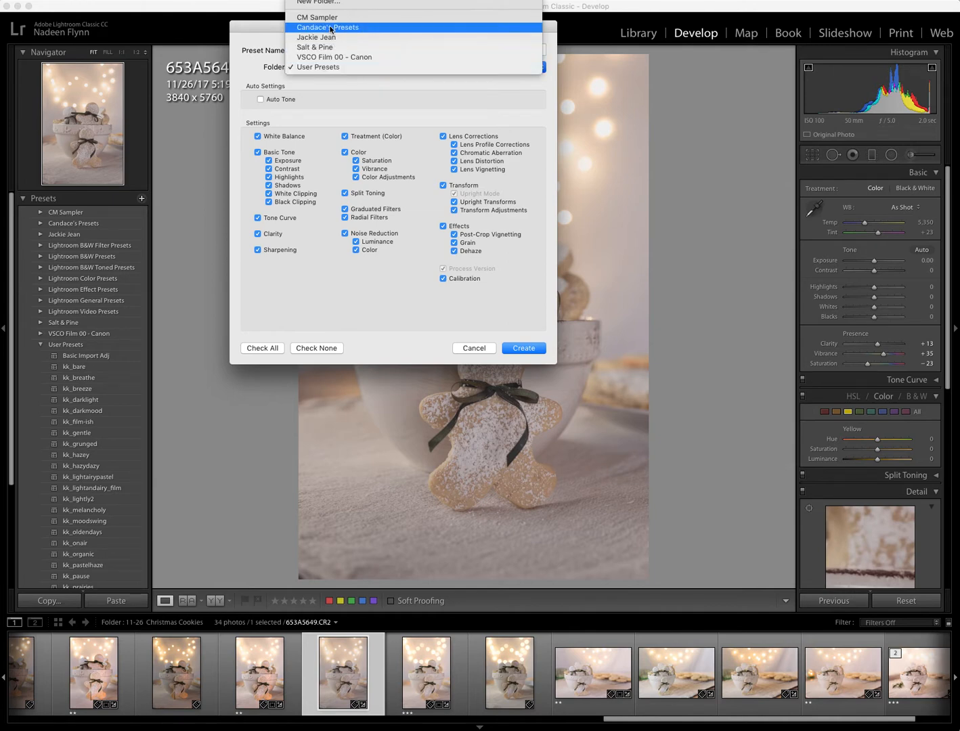
pyautogui.moveTo(328, 2)
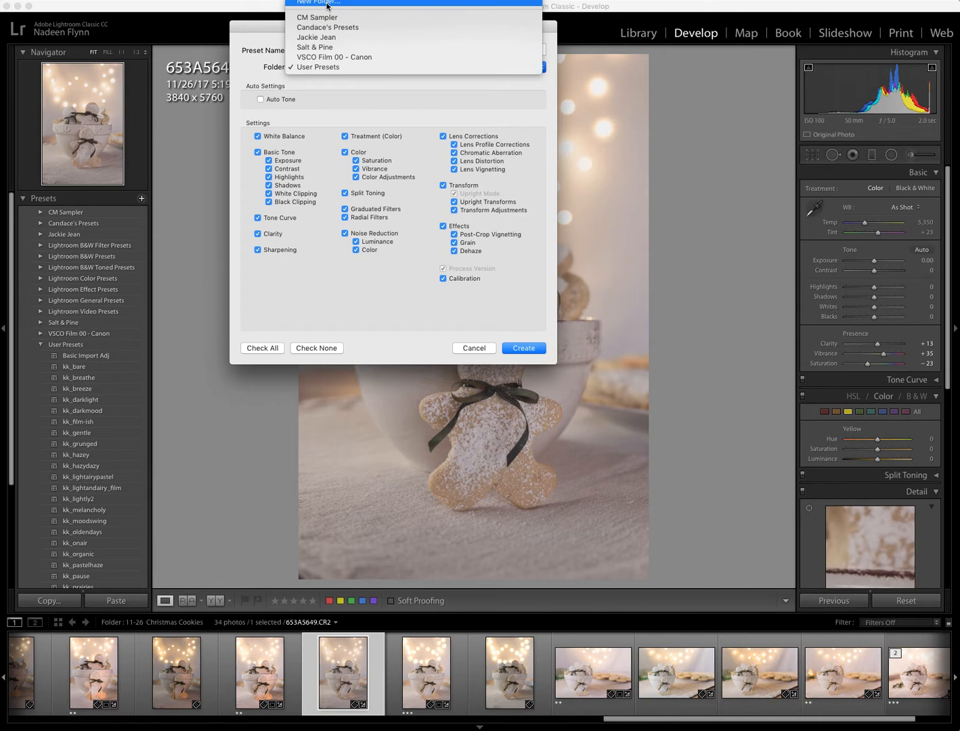
pyautogui.moveTo(348, 8)
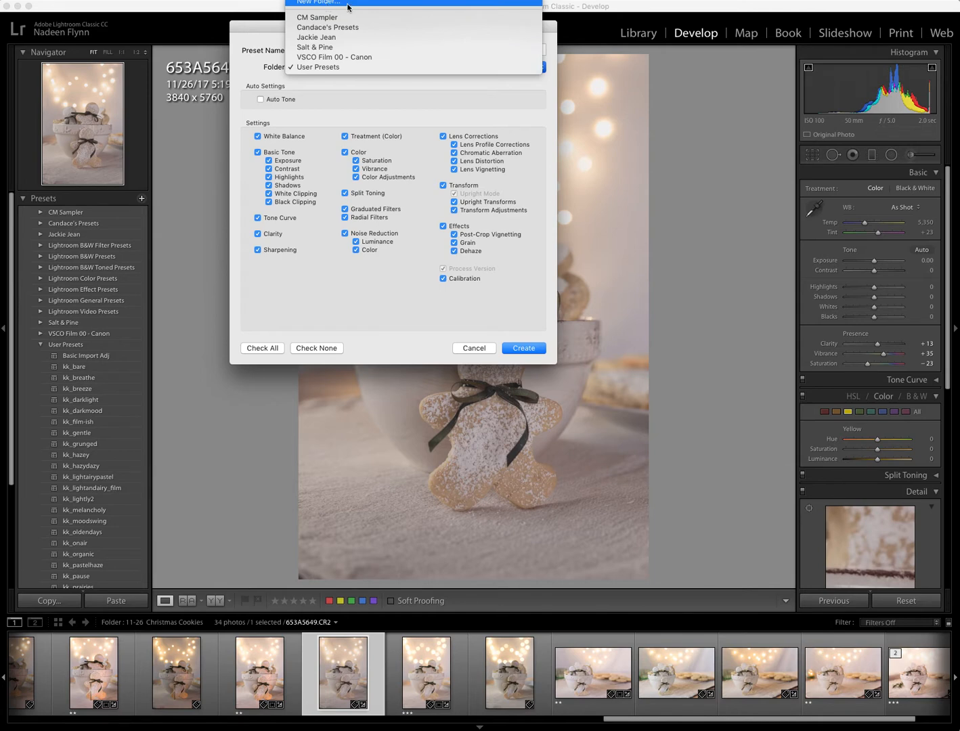
pyautogui.click(318, 2)
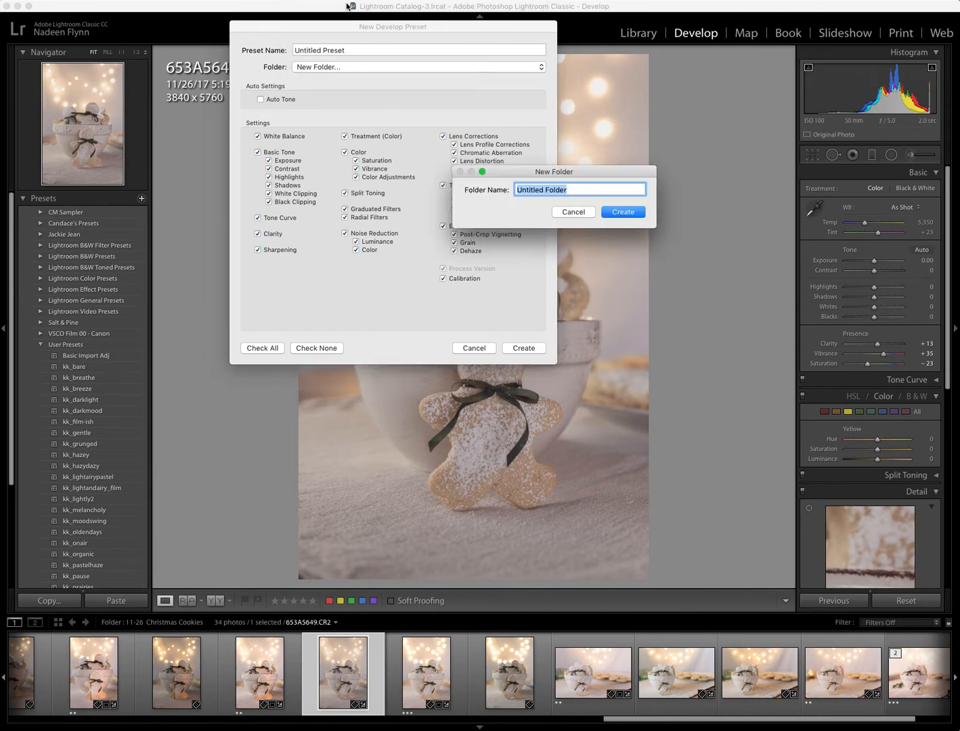
# Name the new folder 'Kim Klassen' and save an Untitled Preset into it
pyautogui.click(579, 189)
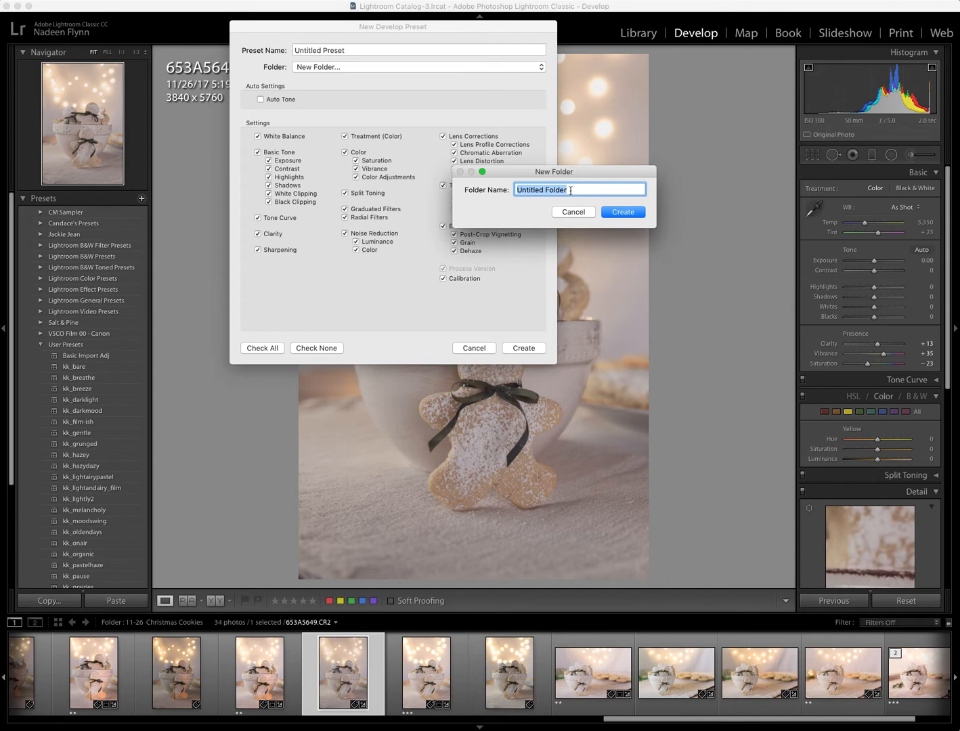
pyautogui.write('Kim Klasssen')
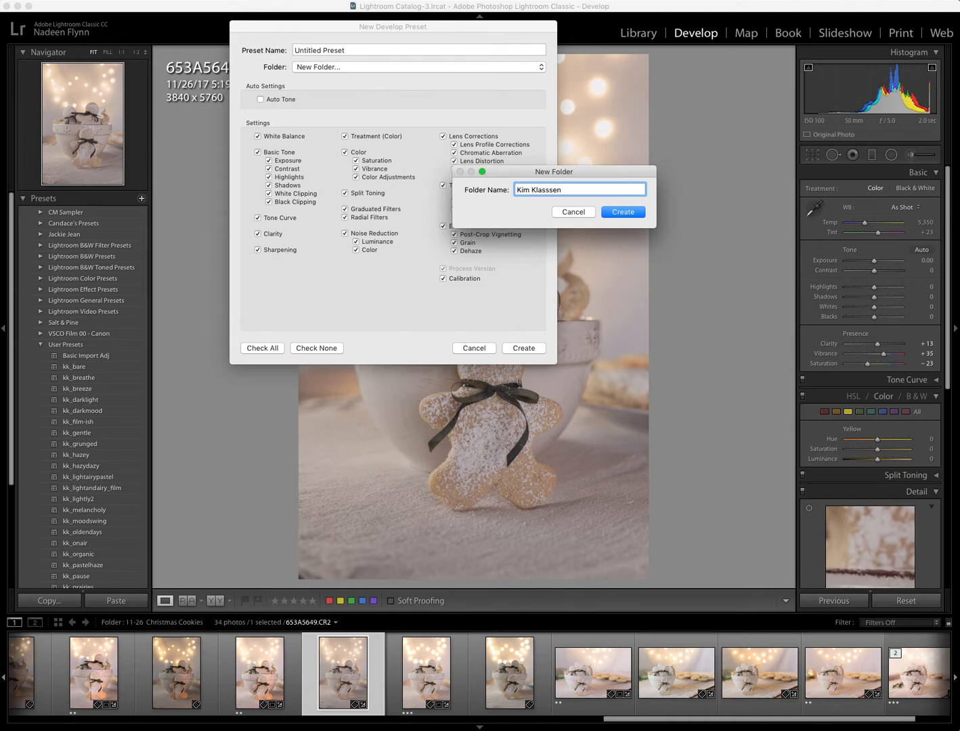
pyautogui.click(622, 211)
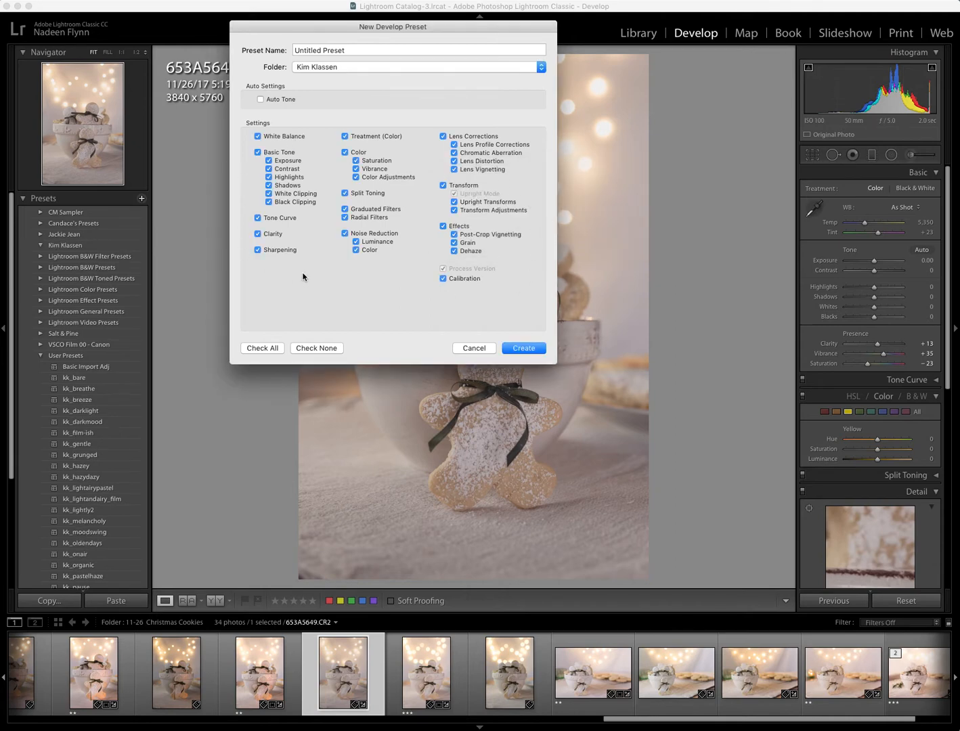
pyautogui.click(358, 50)
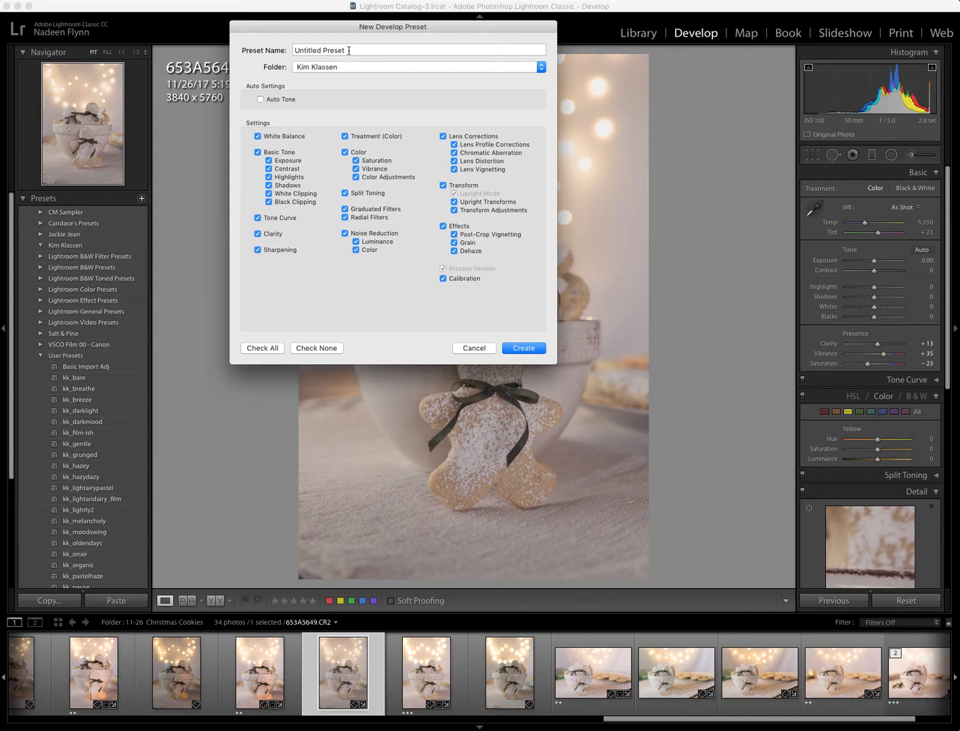
pyautogui.moveTo(523, 359)
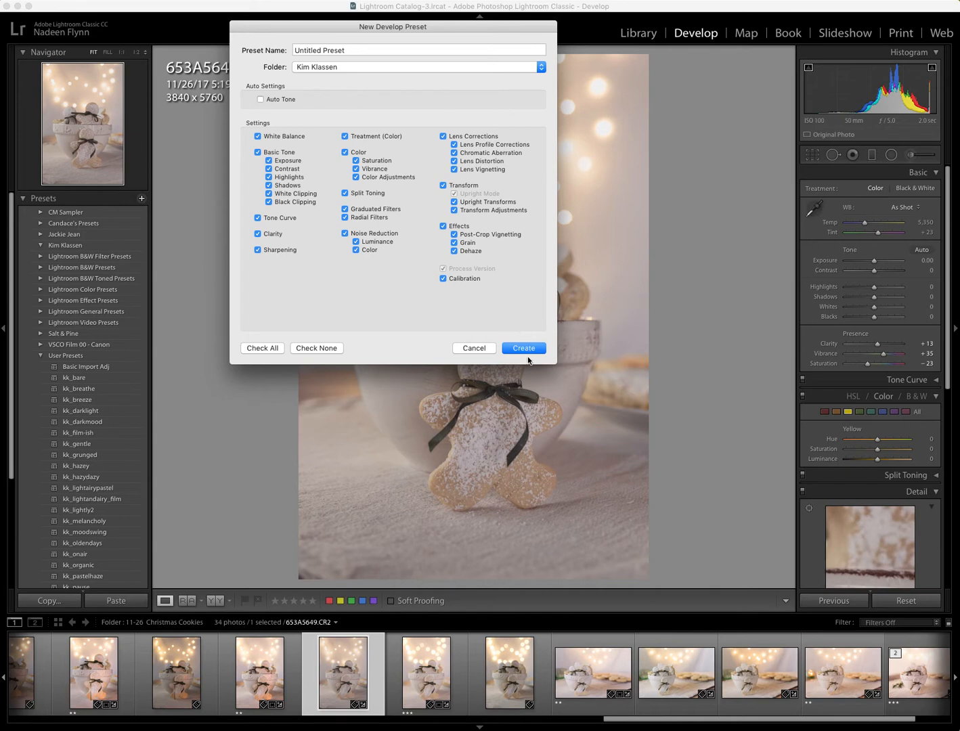
pyautogui.click(522, 348)
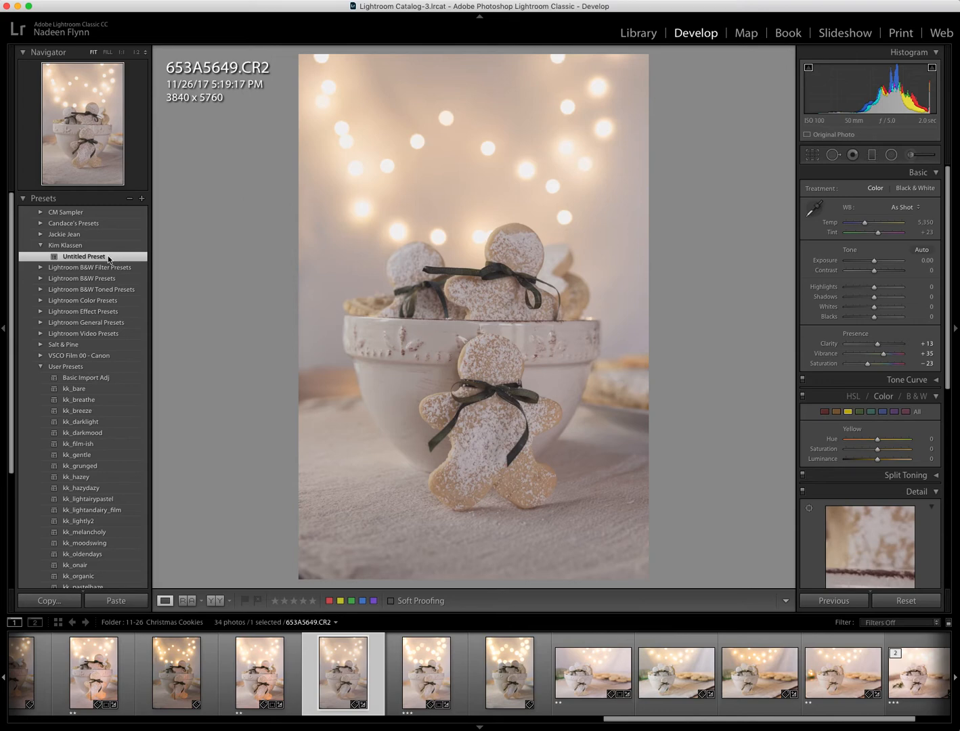
# Delete the Untitled Preset from the Kim Klassen folder via its context menu
pyautogui.rightClick(83, 256)
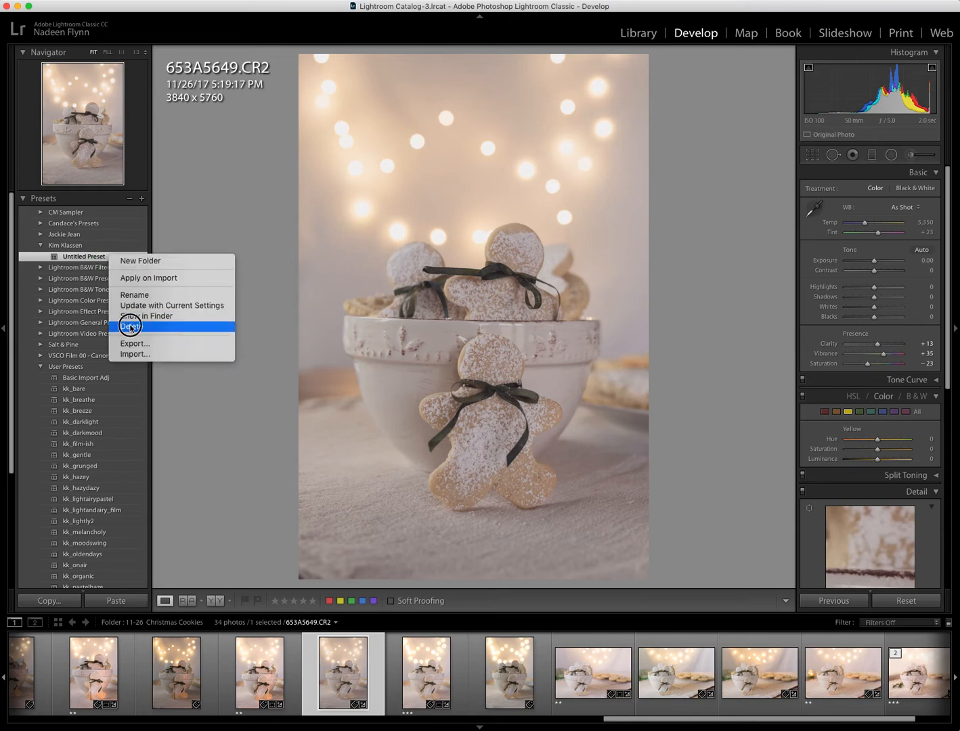
pyautogui.click(129, 326)
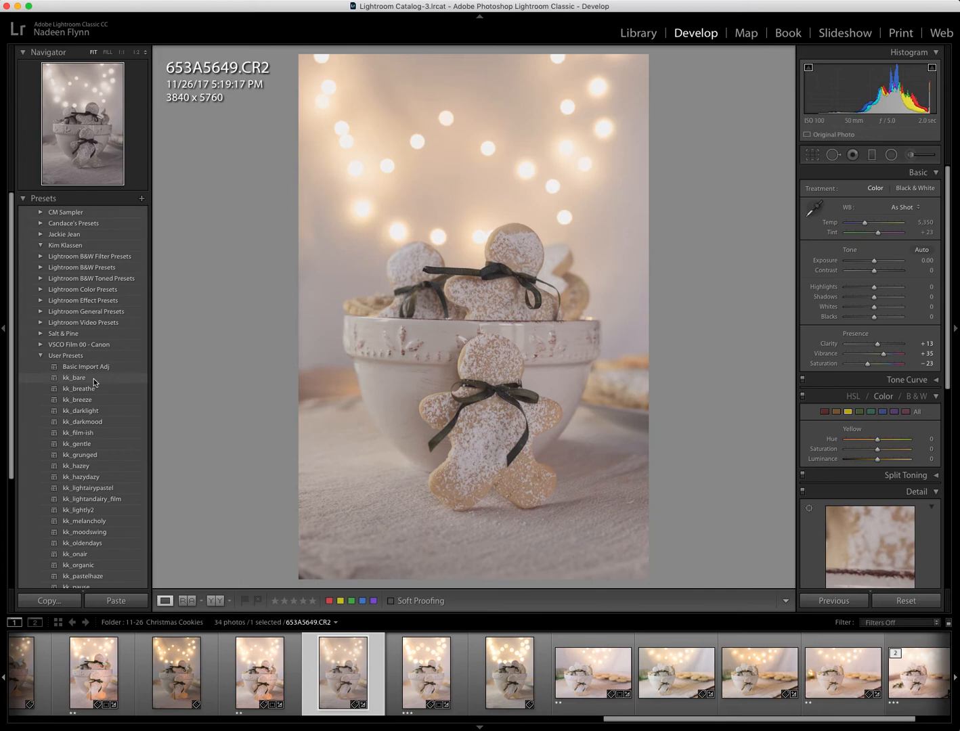
# Select kk_bare, kk_breathe and kk_breeze and move them into Kim Klassen
pyautogui.click(75, 377)
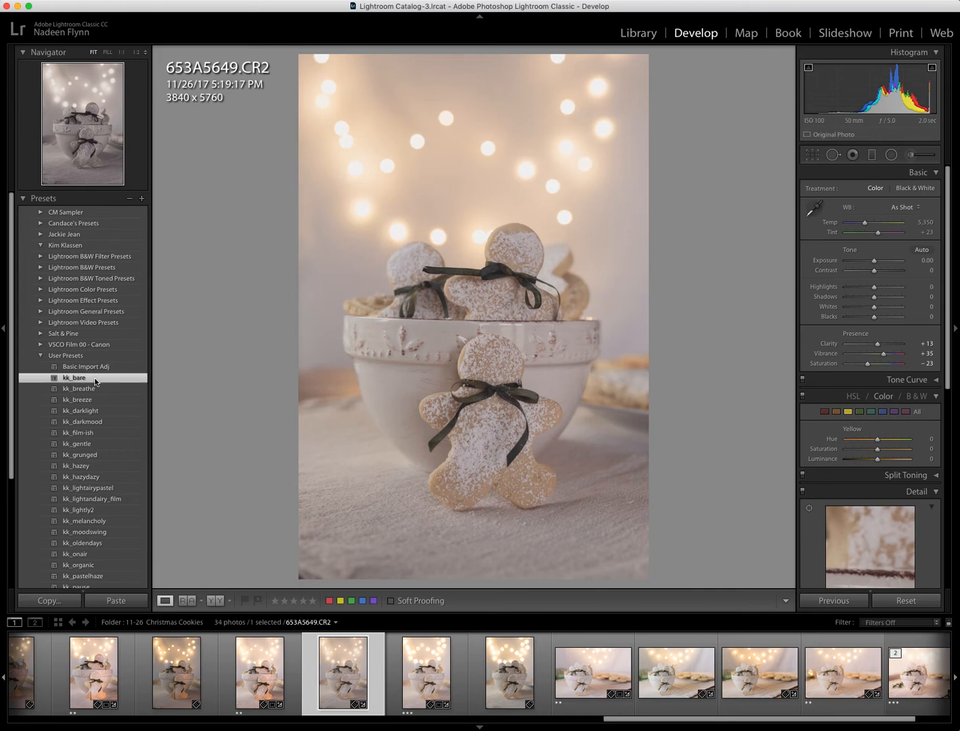
pyautogui.click(74, 377)
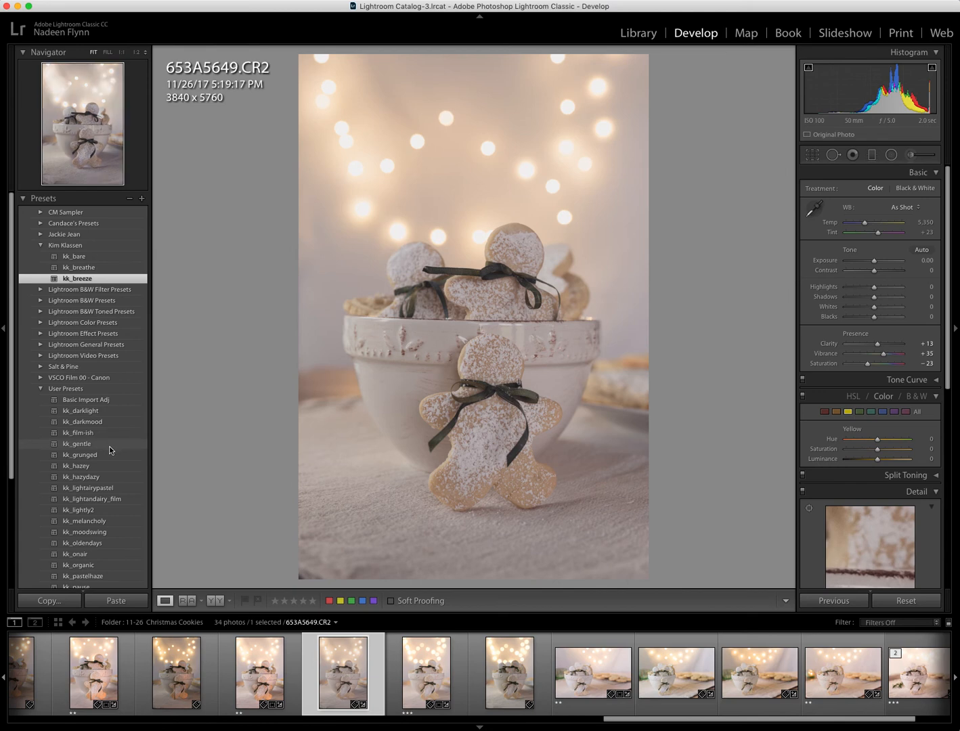
pyautogui.moveTo(232, 439)
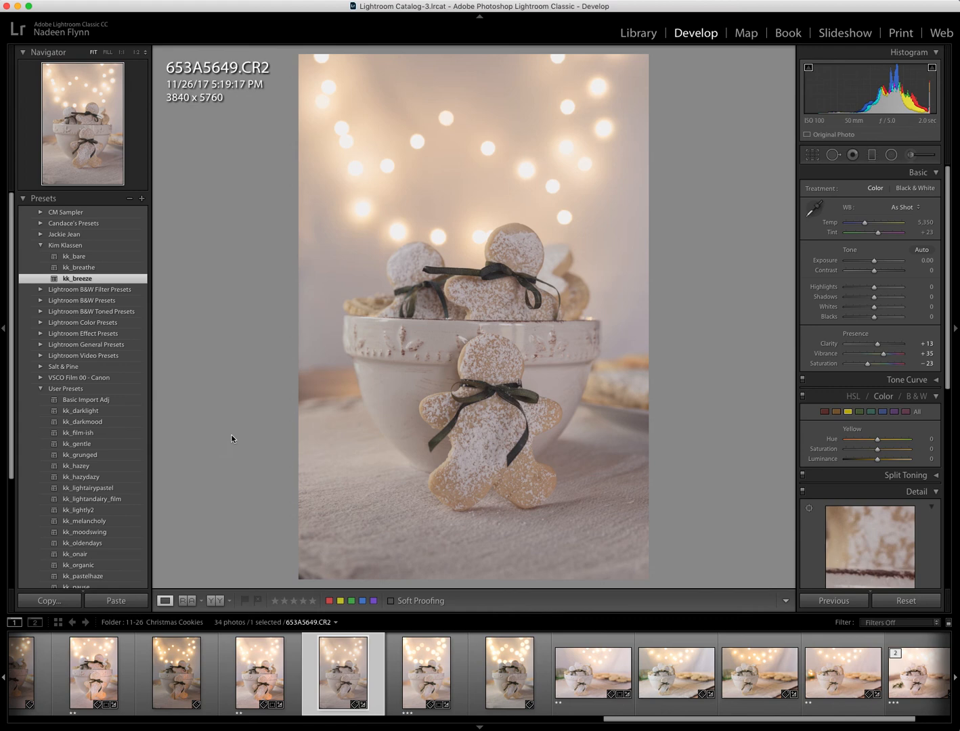
pyautogui.moveTo(222, 442)
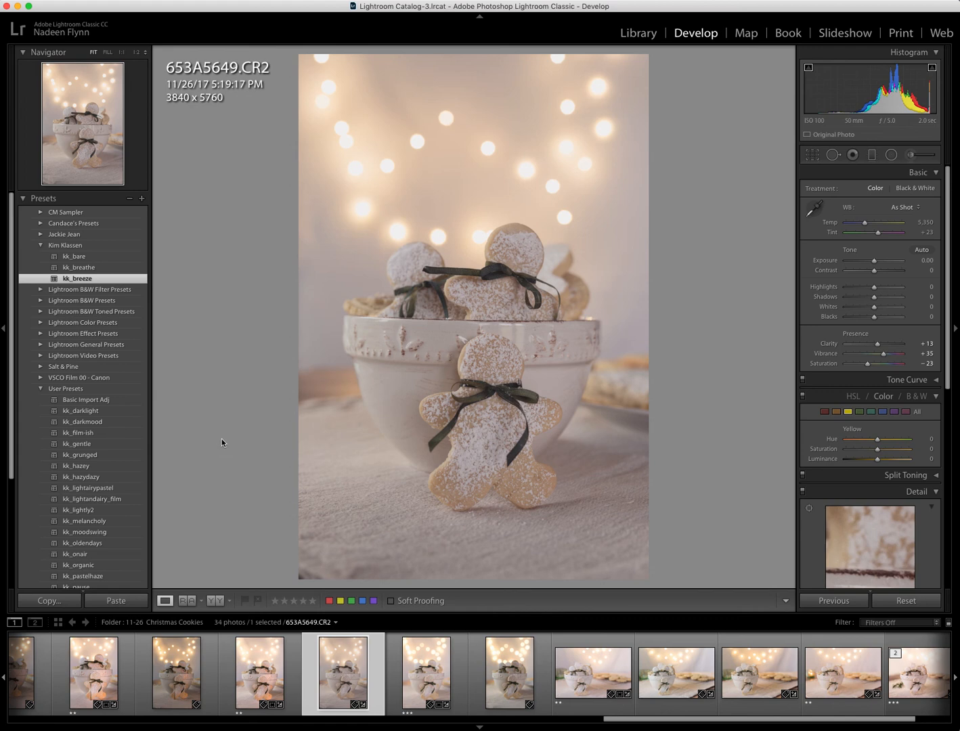